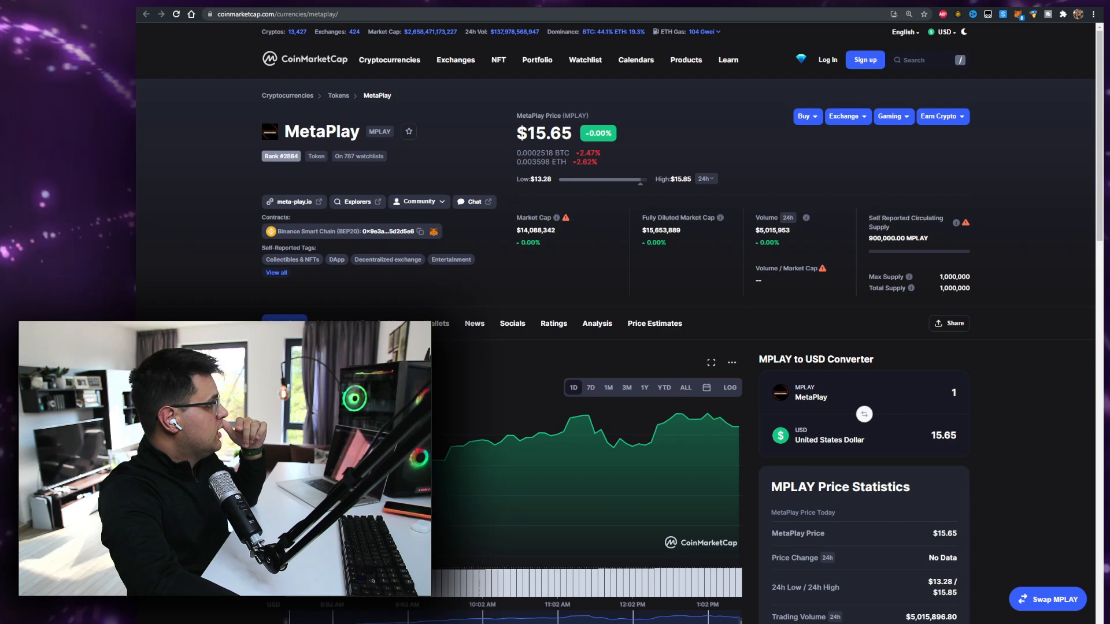
Step: Highlight MetaPlay's current price on CoinMarketCap and go to the meta-play.io website
double_click(555, 133)
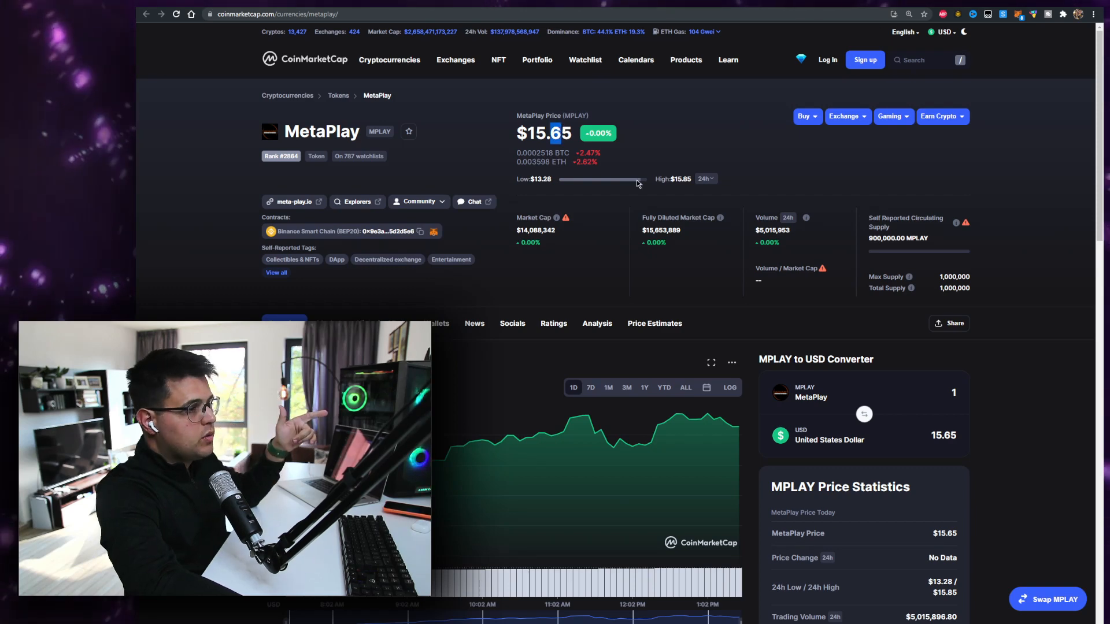
scroll("down", 3)
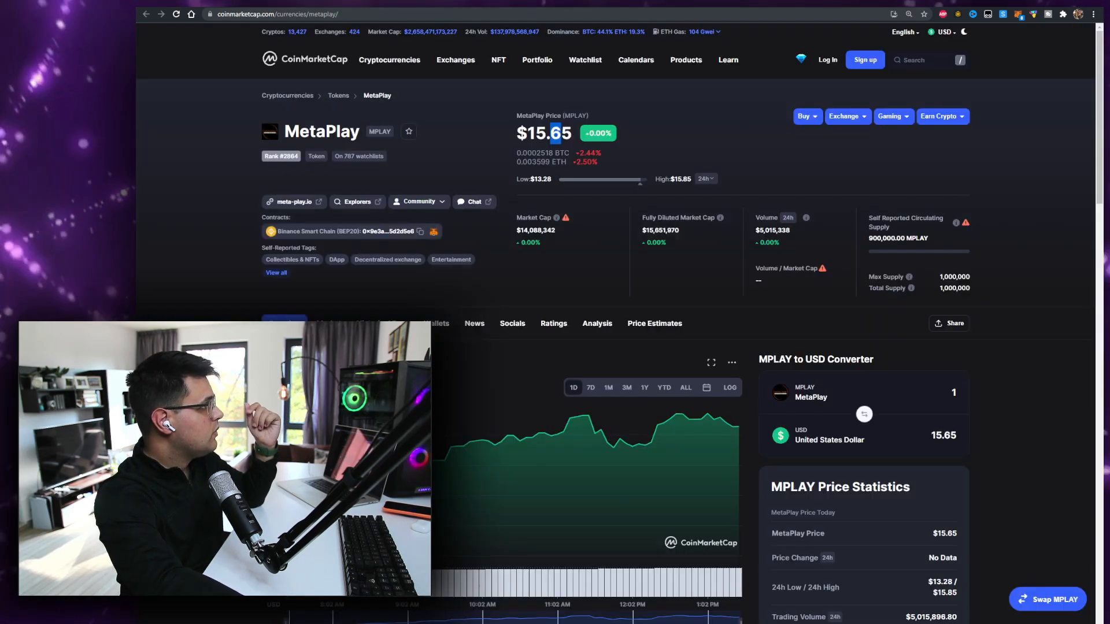
left_click(291, 201)
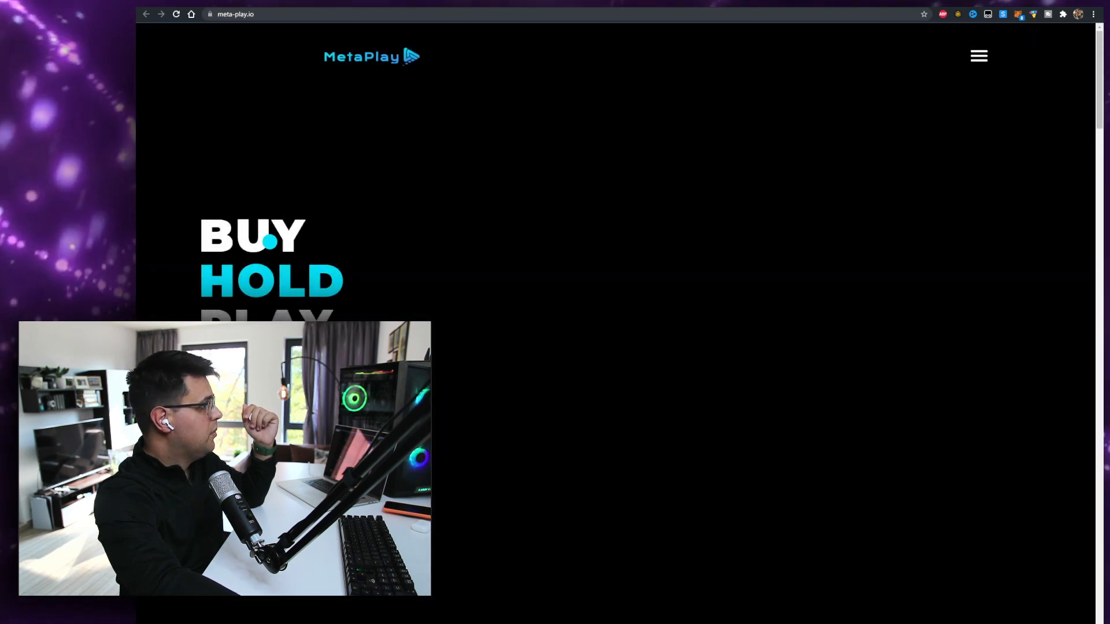
Step: Browse the site's features, roadmap, leagues, team, partners and tokenomics sections
scroll("down", 3)
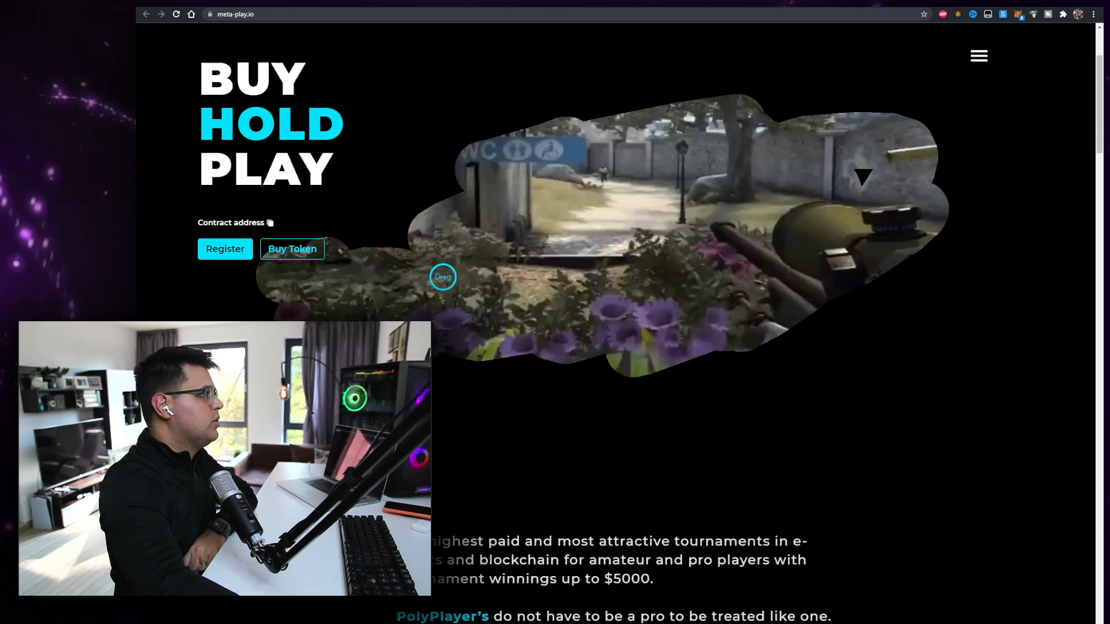
scroll("down", 3)
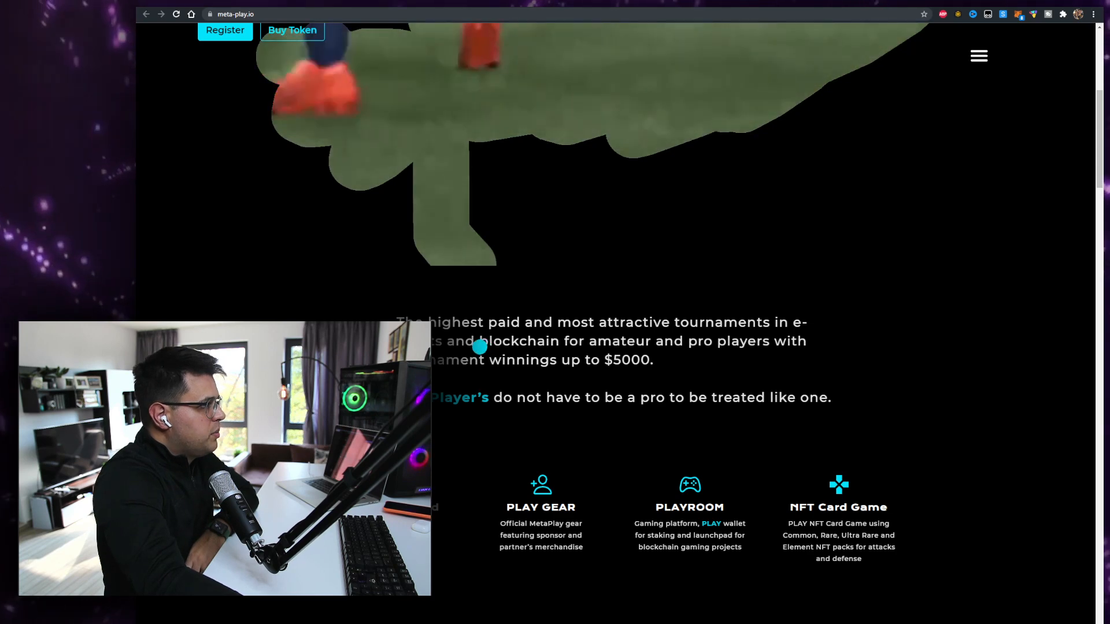
scroll("down", 3)
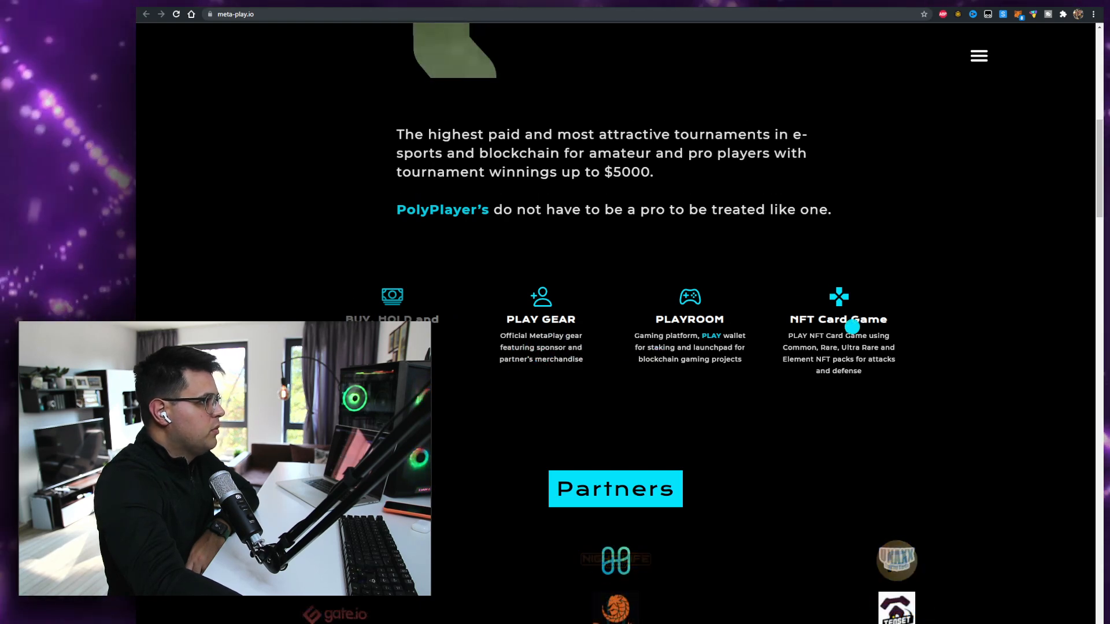
scroll("down", 3)
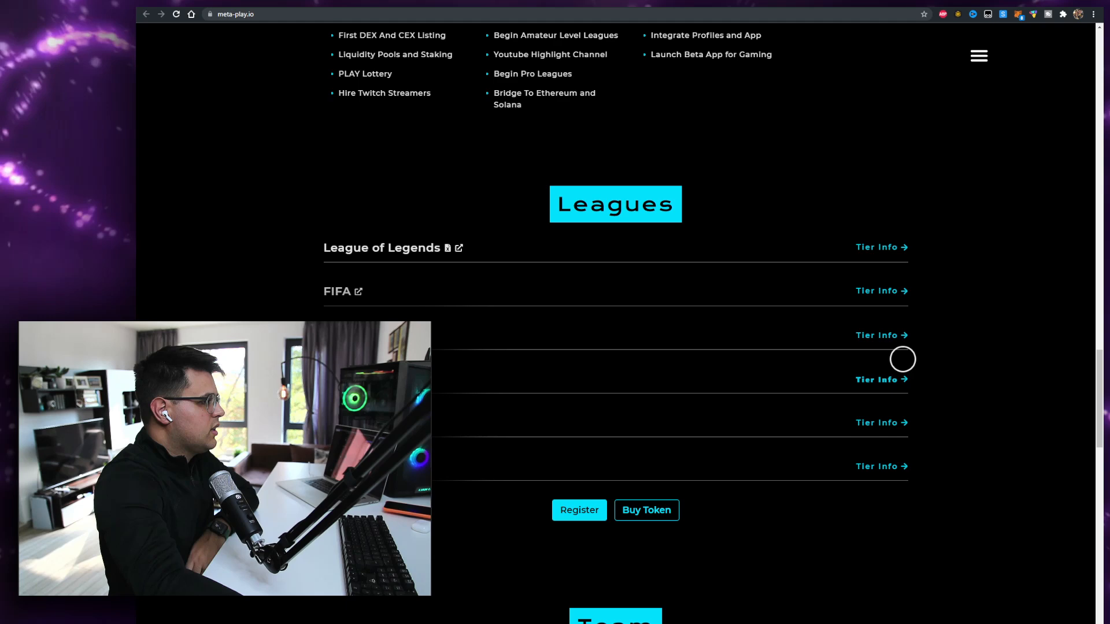
scroll("up", 3)
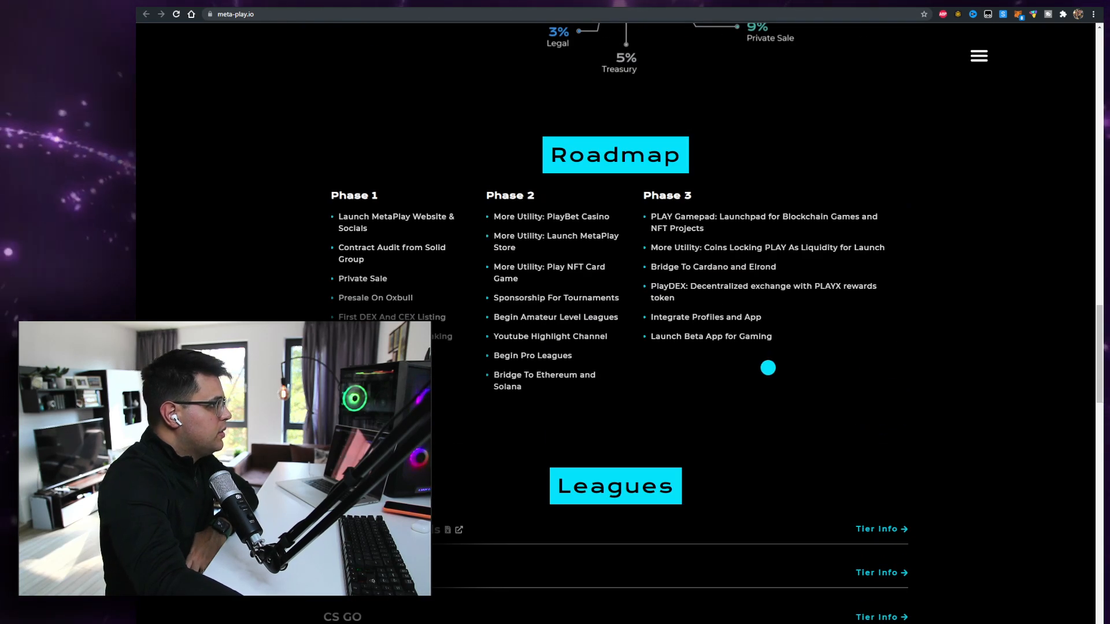
scroll("down", 3)
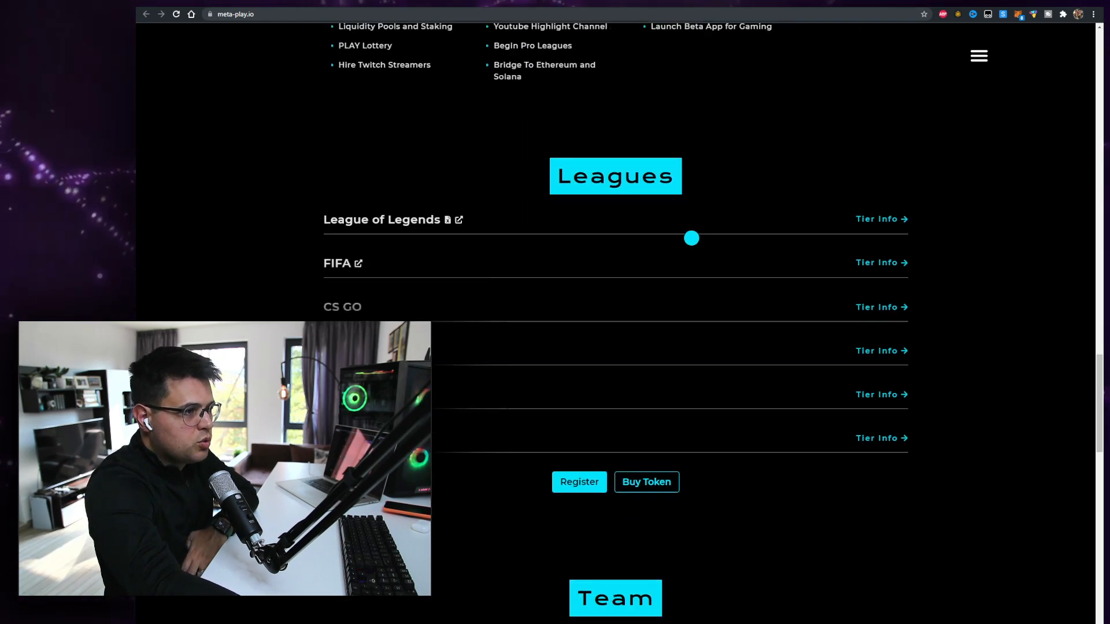
scroll("down", 3)
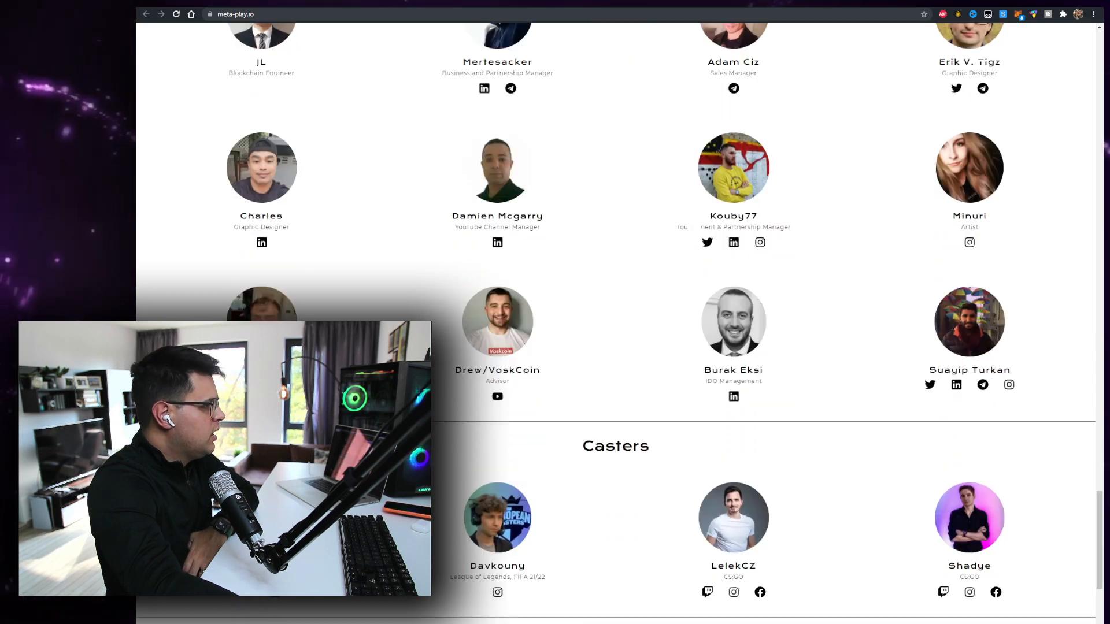
scroll("down", 3)
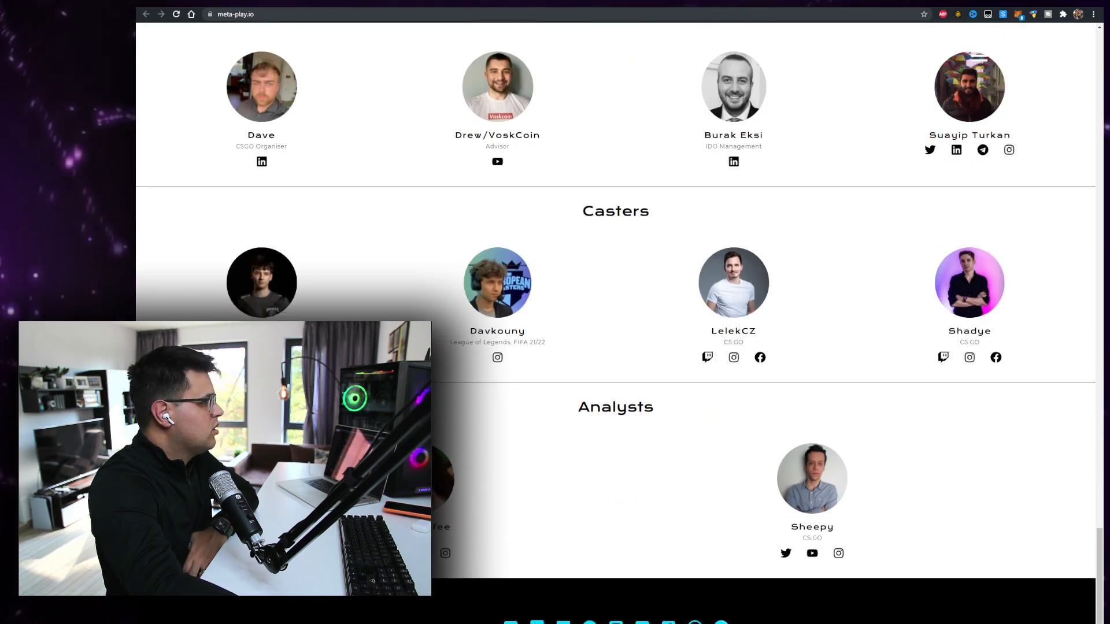
scroll("down", 3)
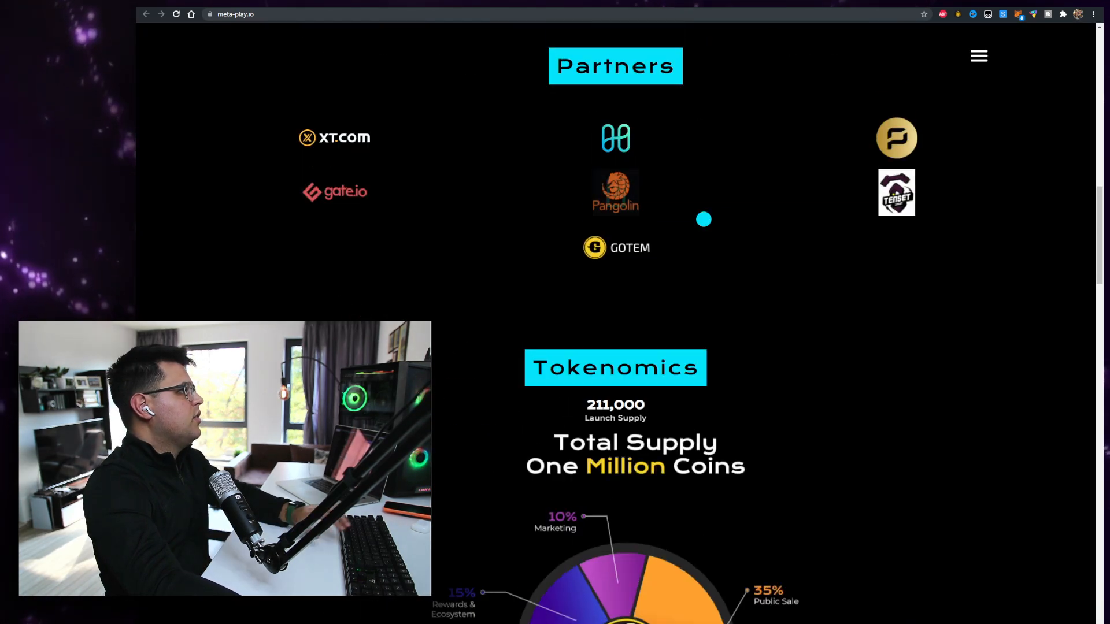
scroll("up", 3)
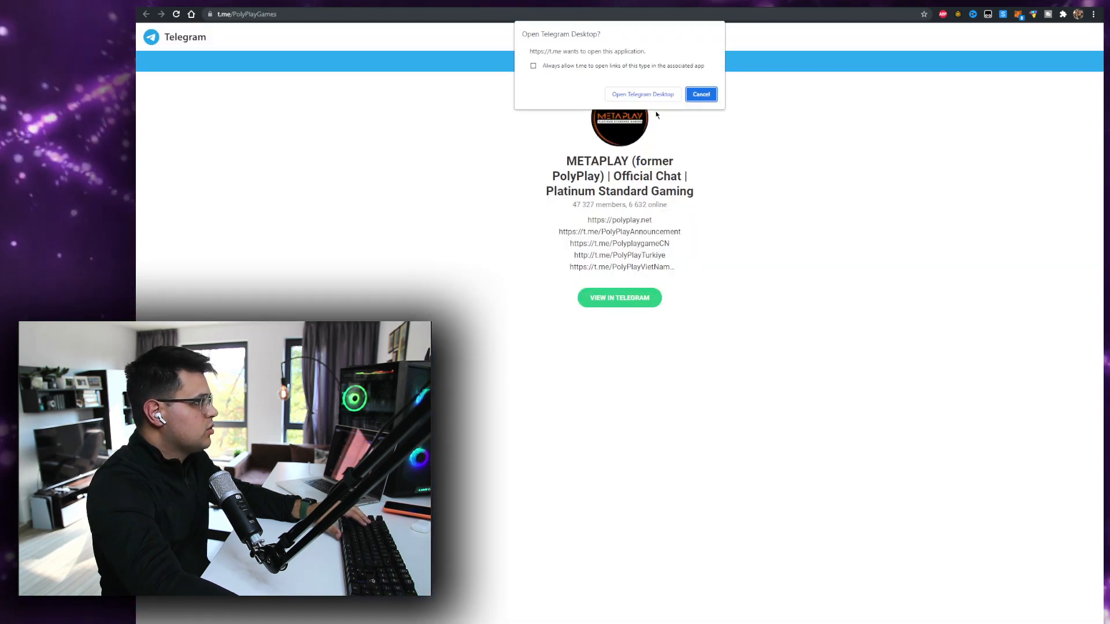
Step: Dismiss the Telegram Desktop prompt and browse MetaPlay's Twitter profile (about 52.7K followers)
left_click(700, 94)
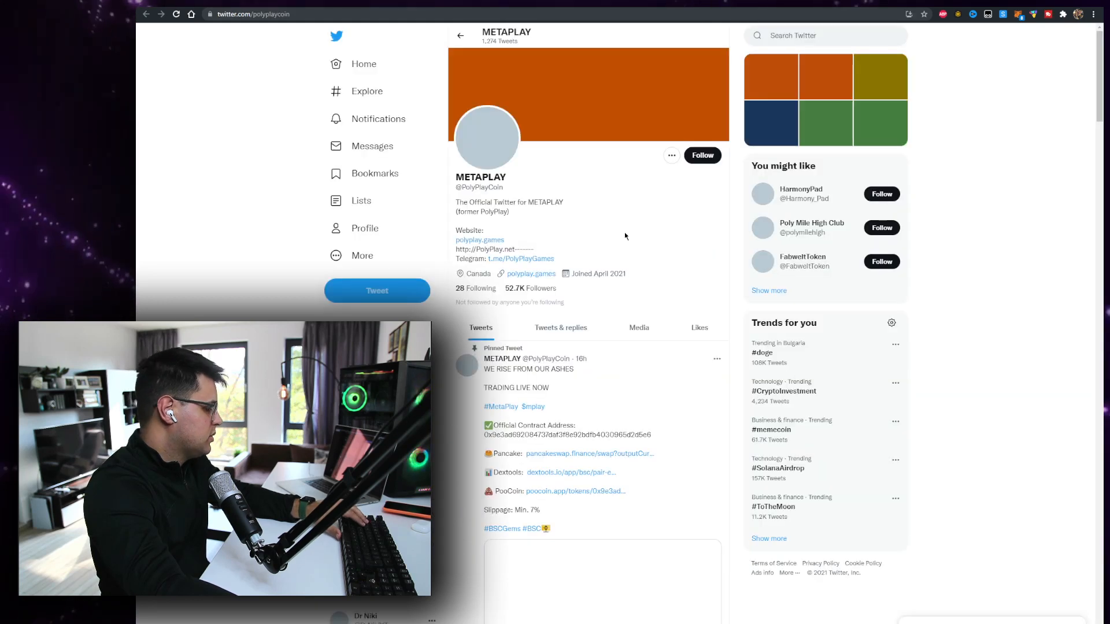
scroll("down", 3)
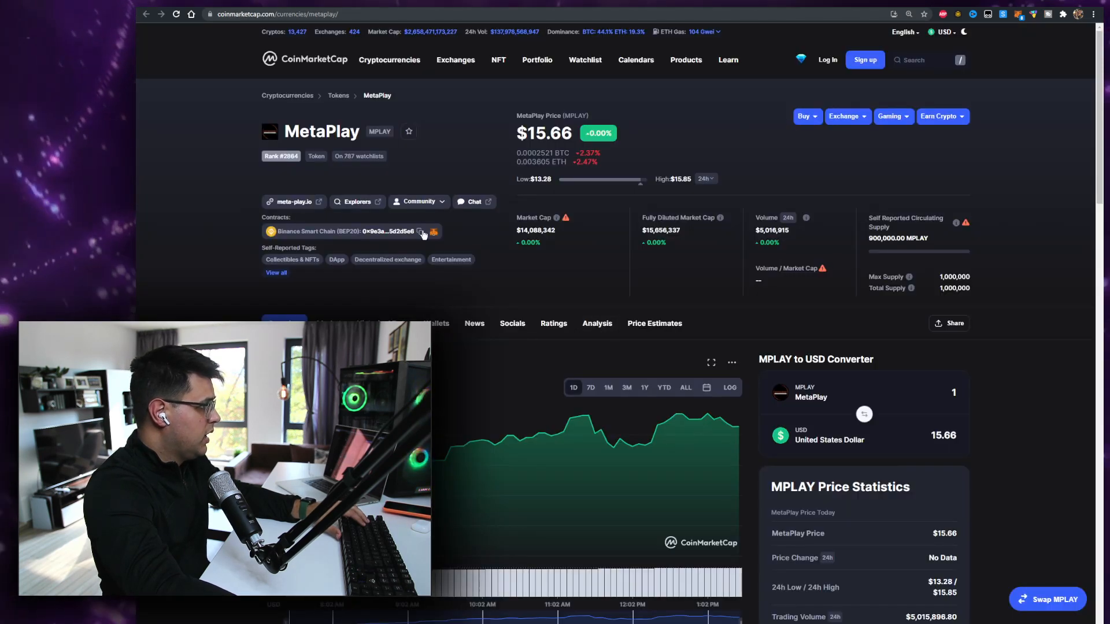
Step: Copy MetaPlay's contract address and review the MPLAY/BUSD chart on PooCoin
left_click(420, 231)
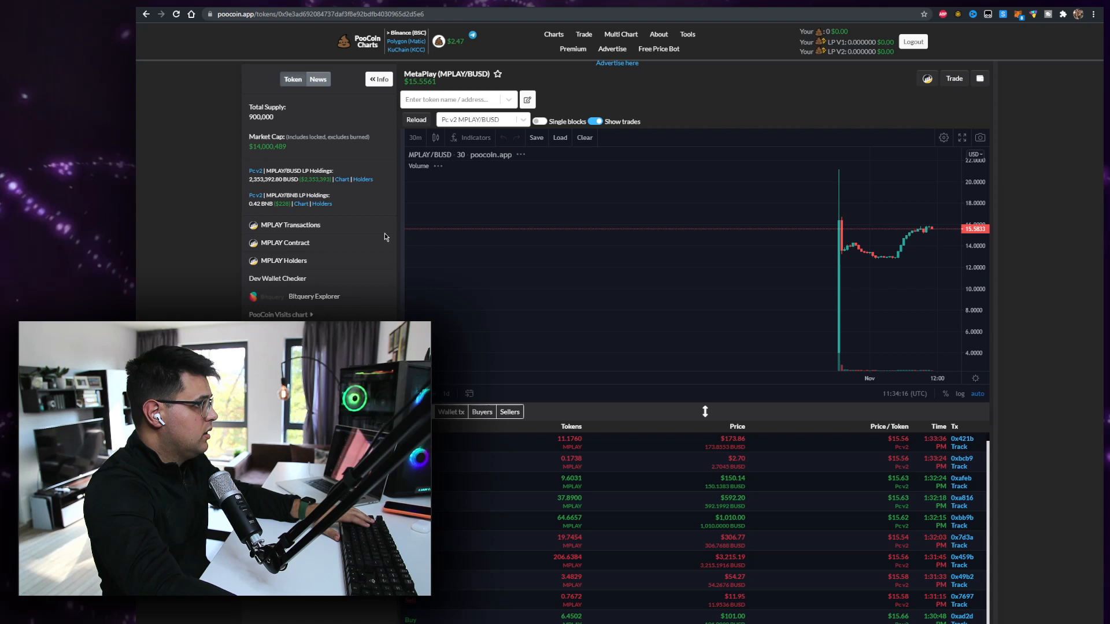
mouse_move(834, 326)
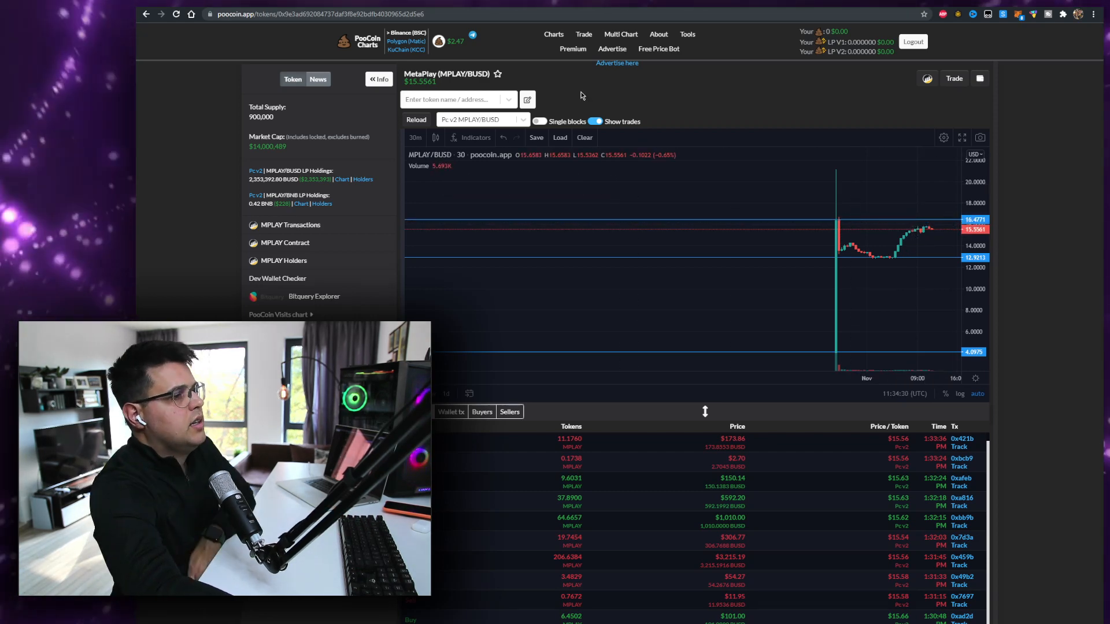
mouse_move(905, 259)
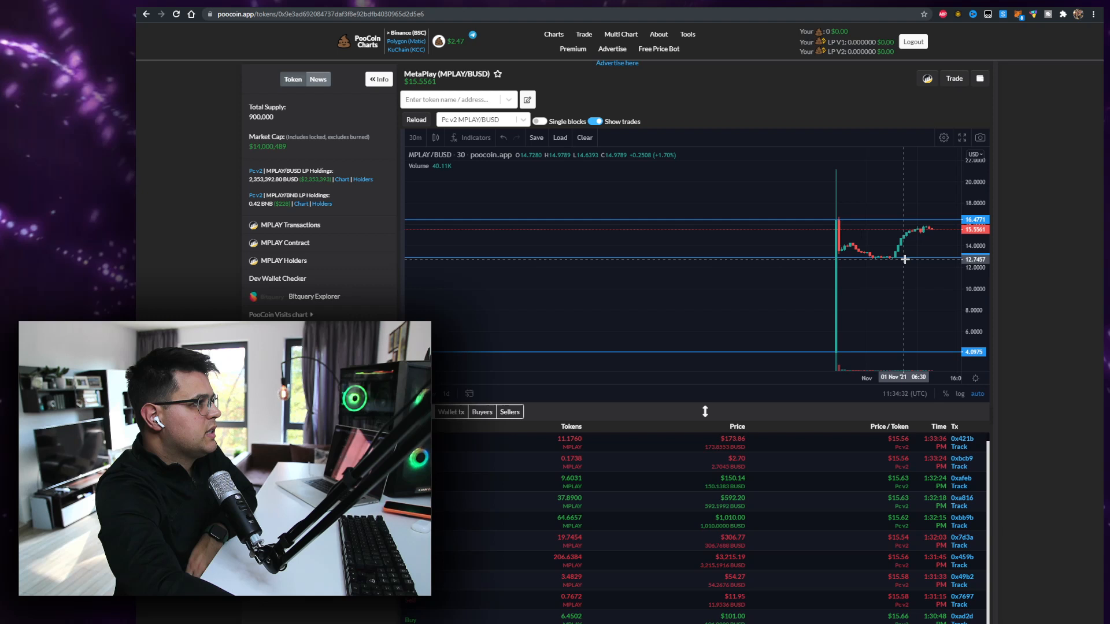
mouse_move(807, 186)
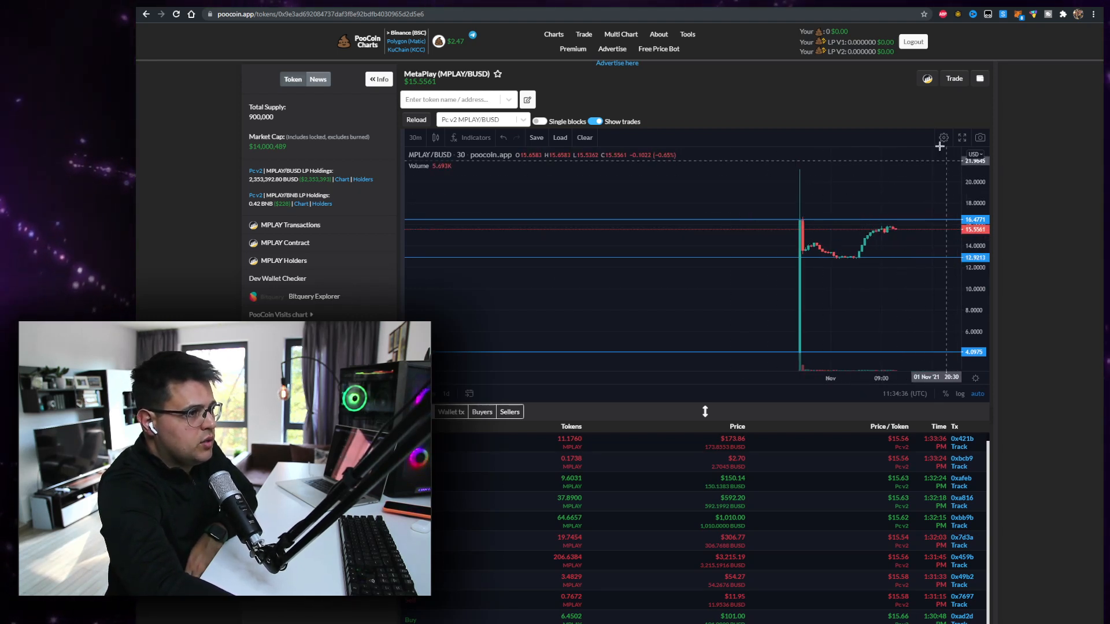
mouse_move(849, 179)
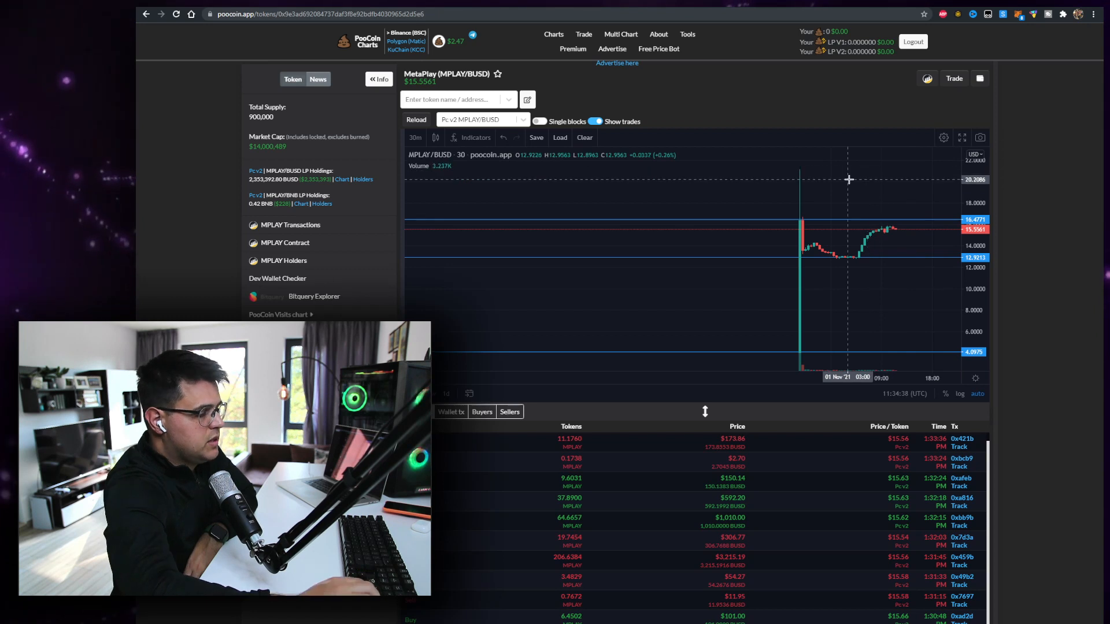
left_click(415, 138)
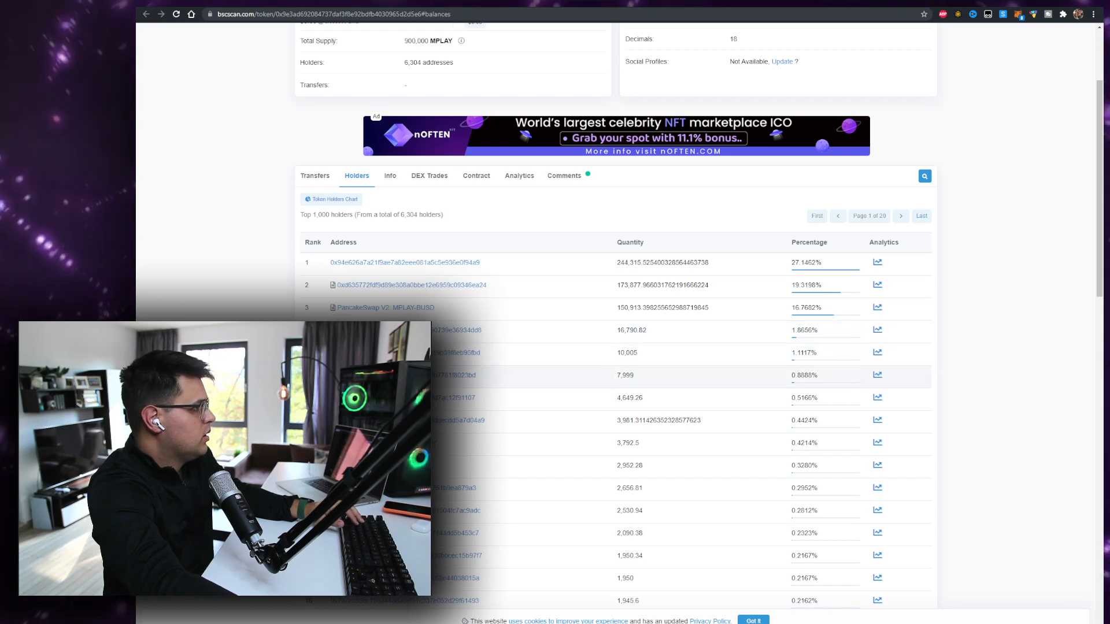
mouse_move(367, 134)
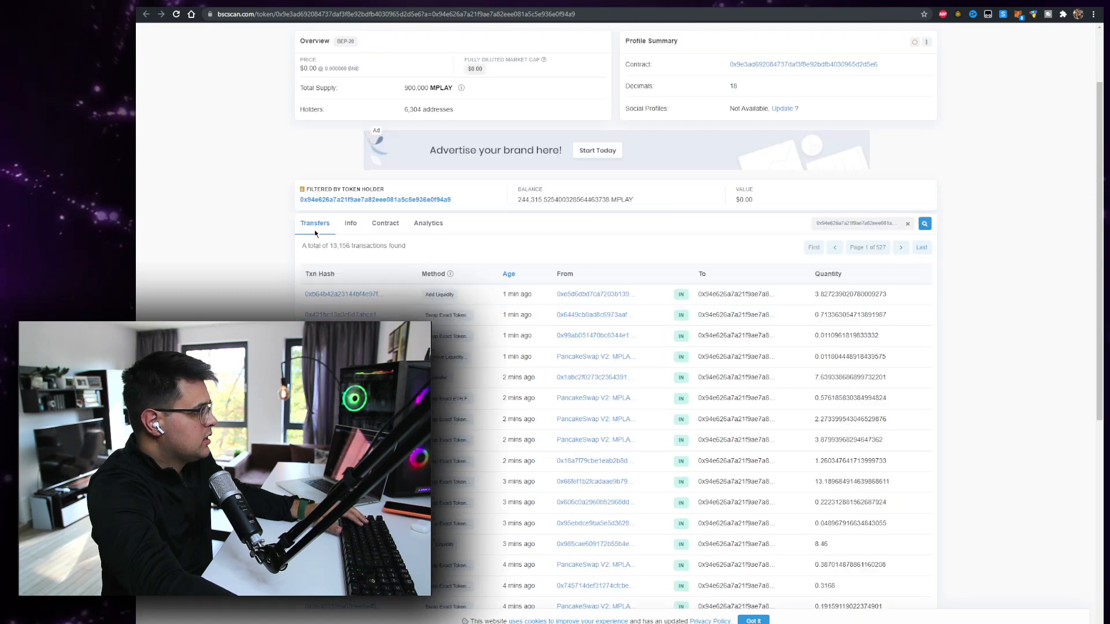
Step: Scroll the top holder's transfers and follow the 0.94 MPLAY transfer to its recipient
scroll("down", 3)
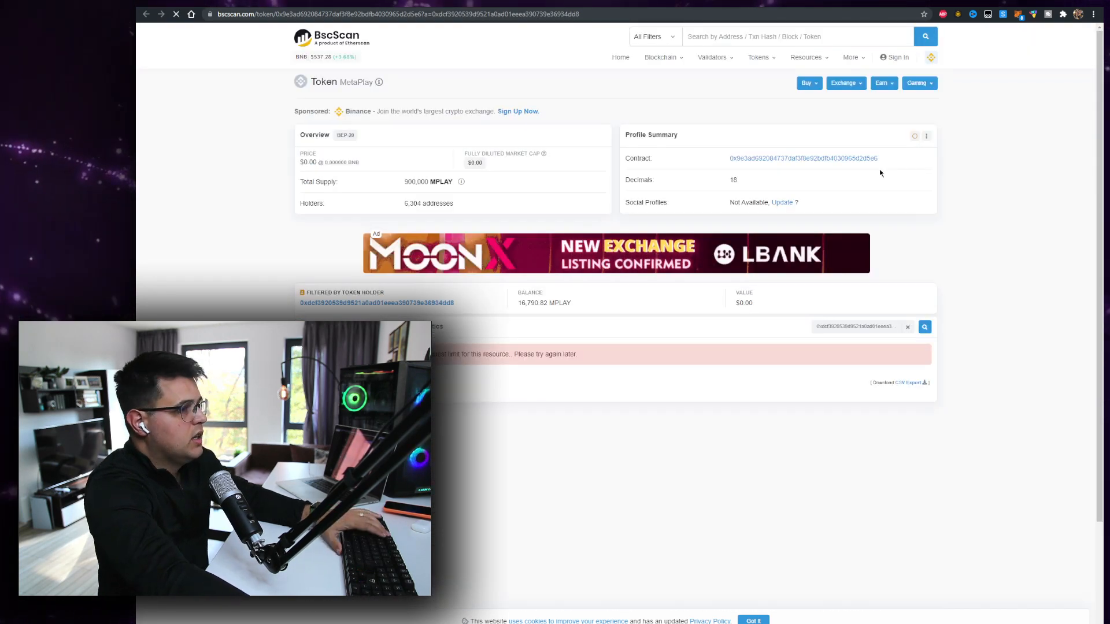
scroll("down", 3)
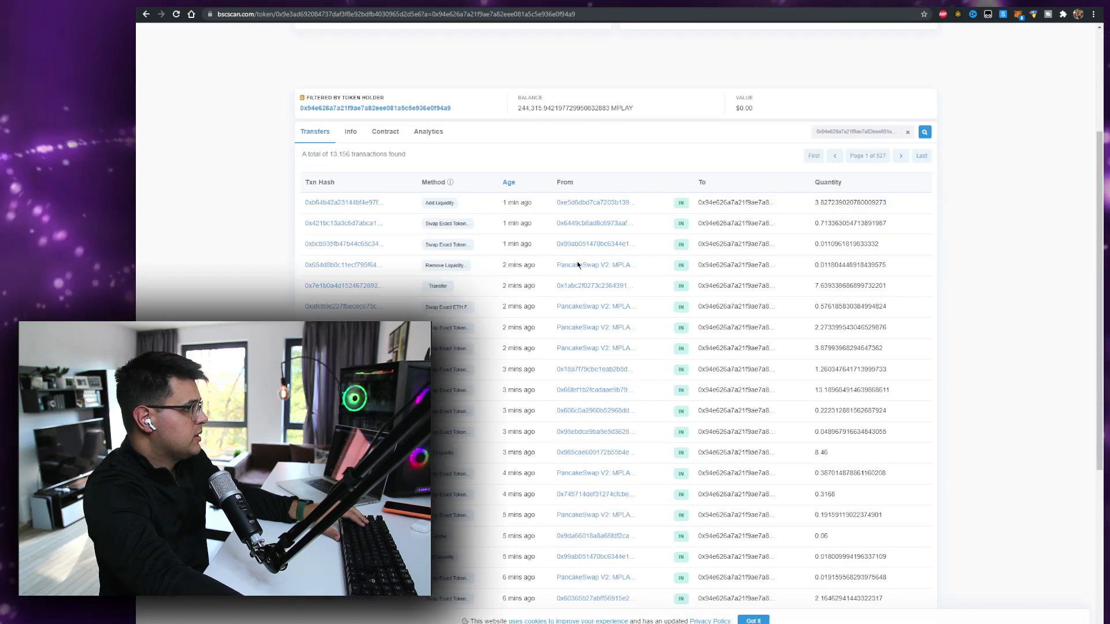
scroll("down", 3)
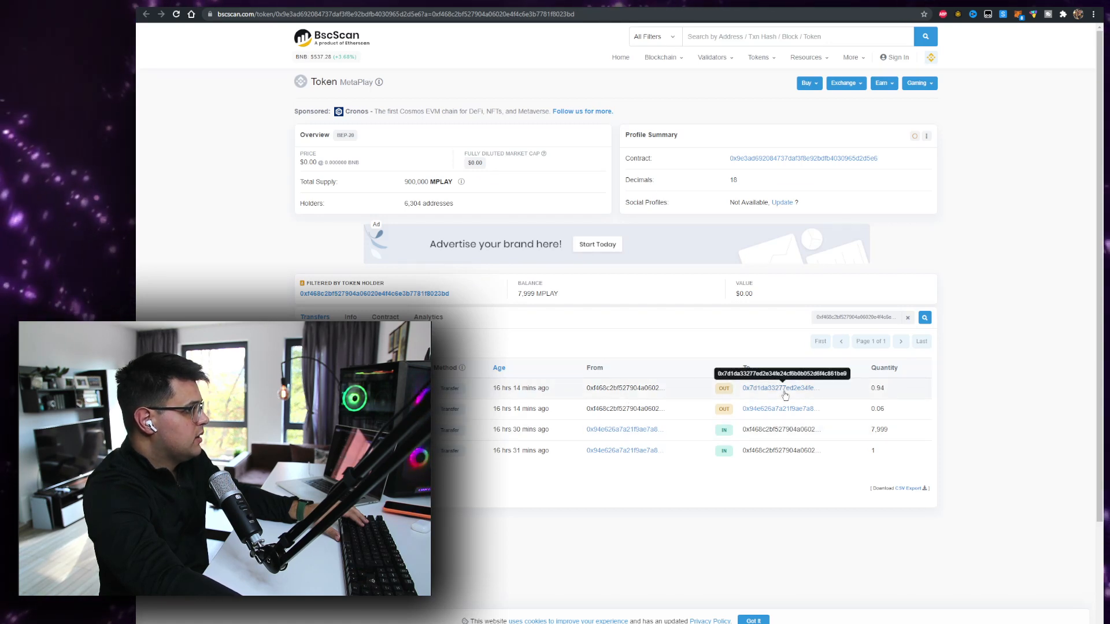
left_click(778, 388)
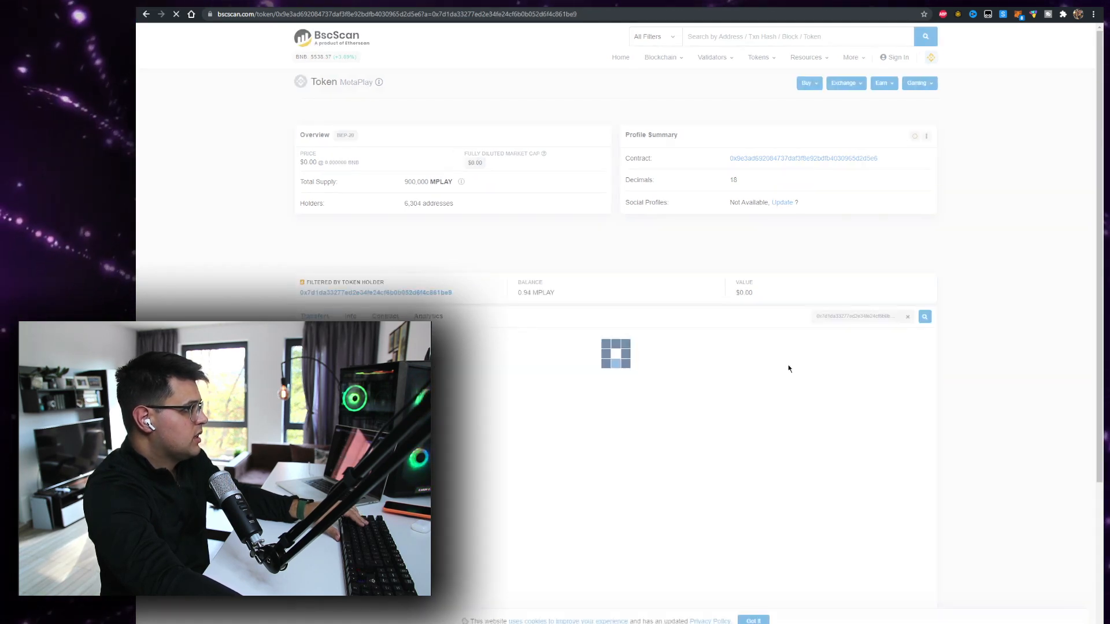